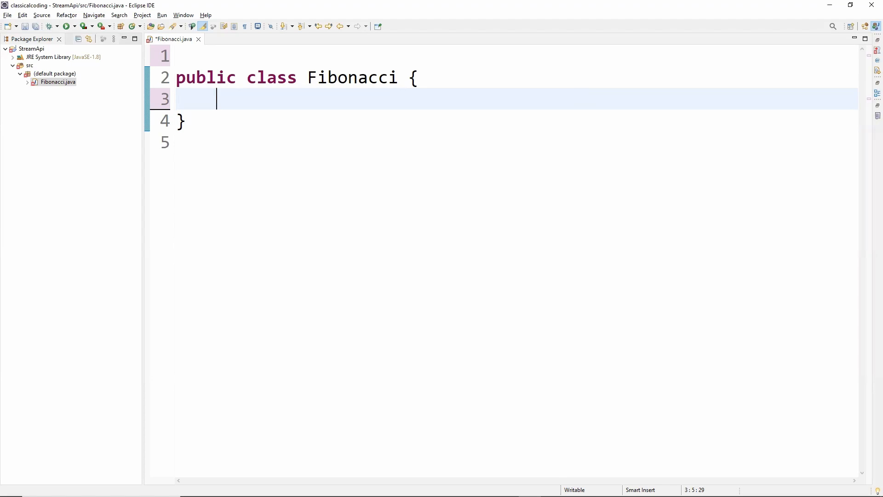
Step: Generate the main method from the 'main' template via content assist
type("main")
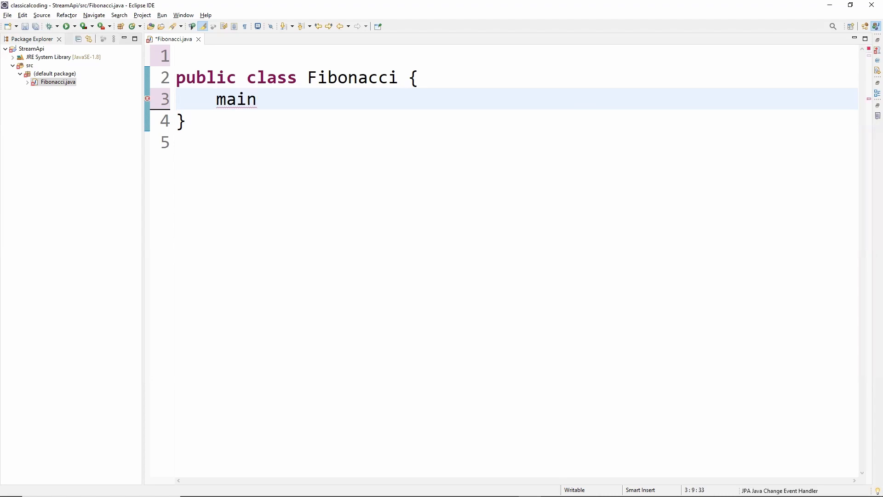
key("ctrl+space")
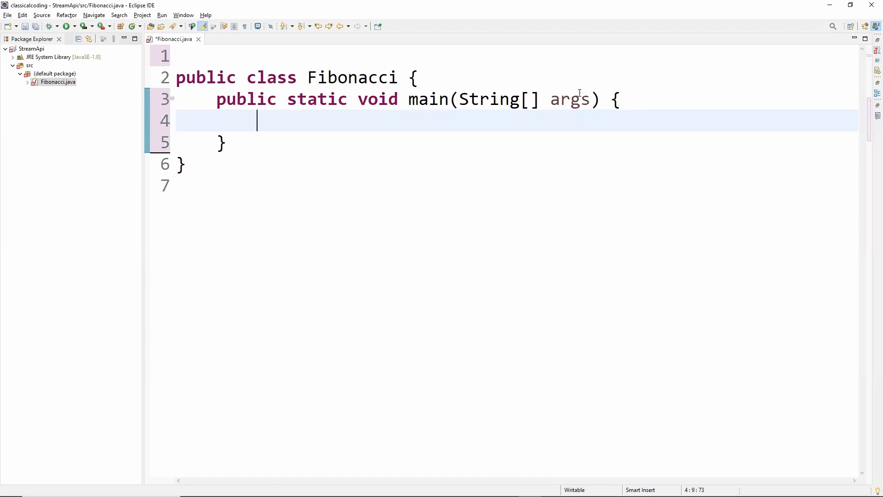
Step: Write the comment /*Fibonacci Series: 0,1,1,2,3,5,8,...*/ inside main
type("/*")
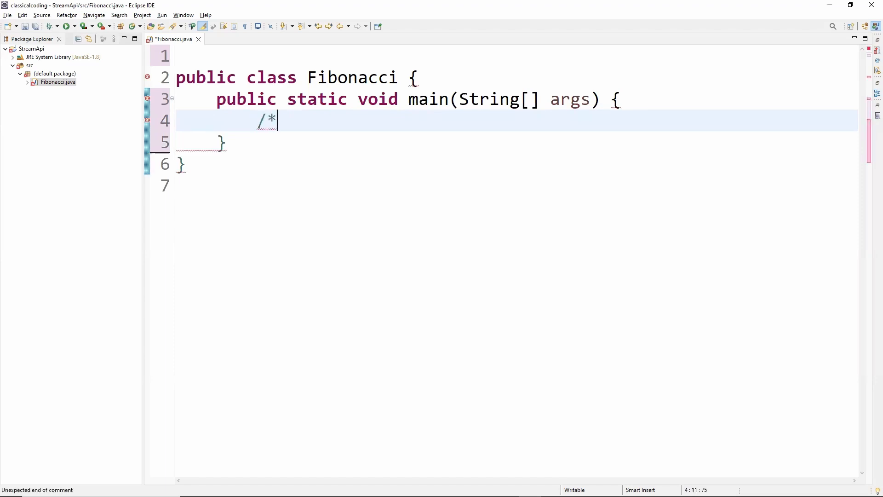
type("*/")
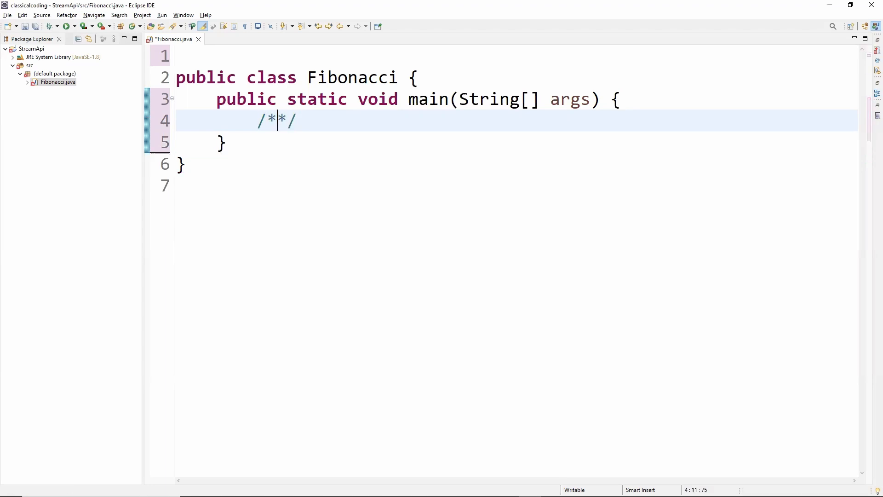
type("0, 1")
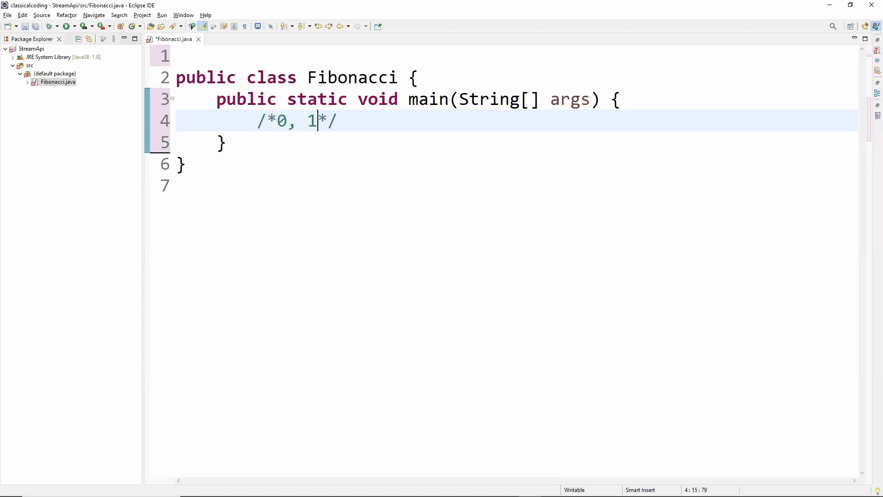
type(",1,2,")
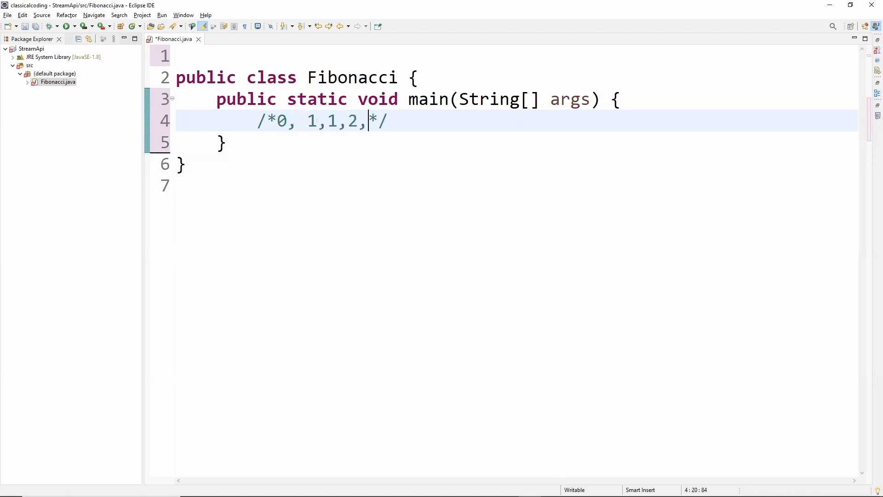
type("3,5,")
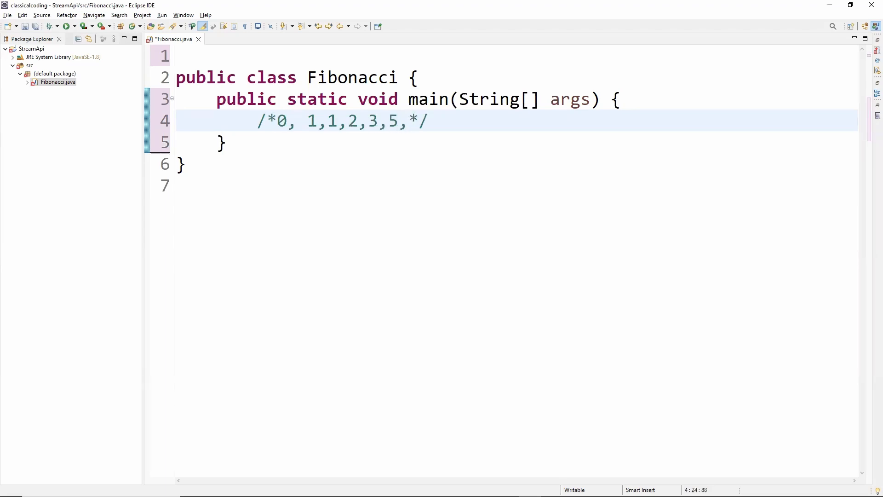
type("Fibonacci Series: 0,1,1,2,3,5,8,...")
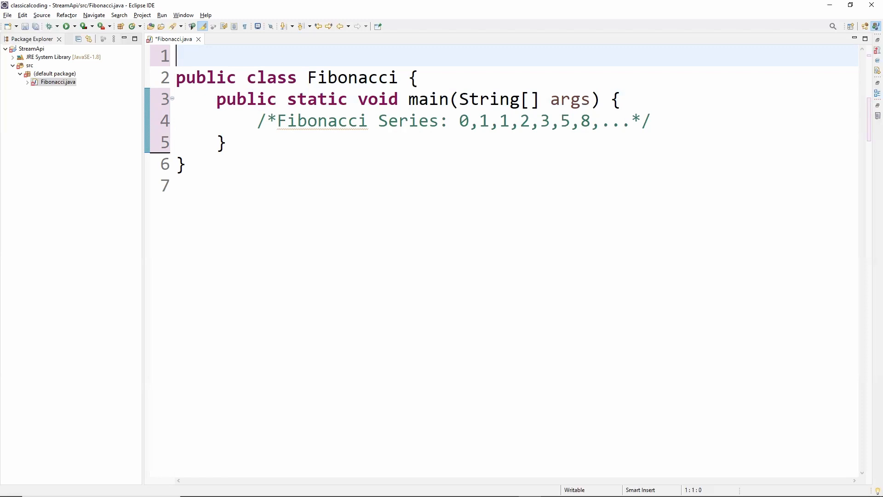
Step: Add import java.util.stream.Stream; at the top and move to the end of the comment line
type("import")
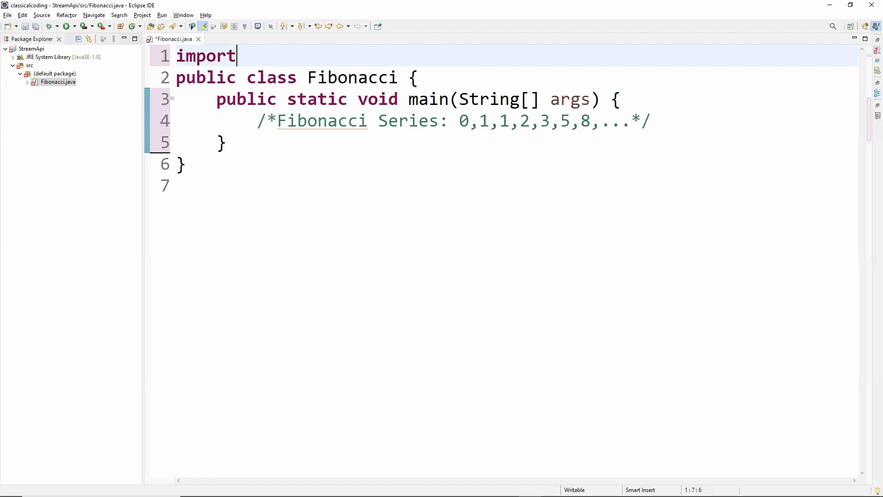
type("java")
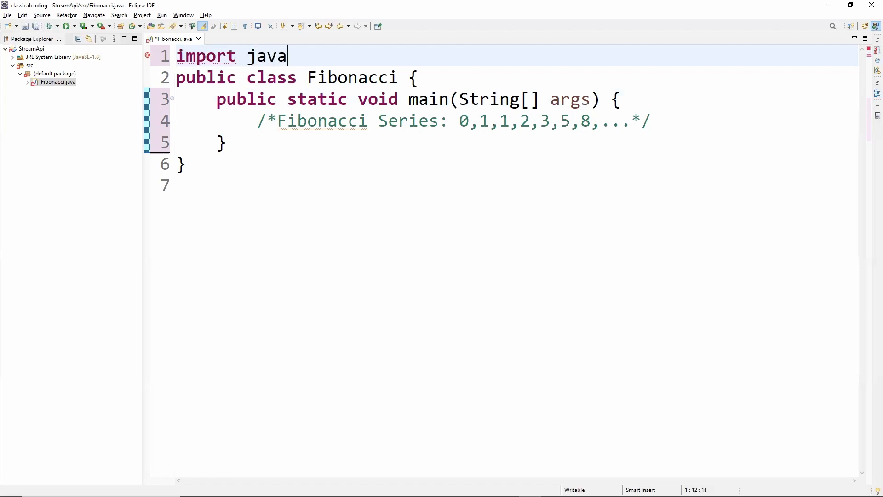
type(".u")
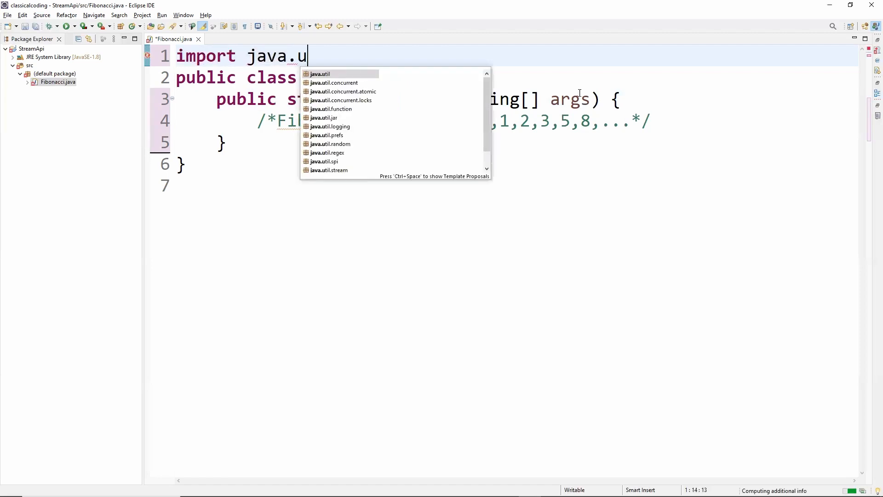
type("til.")
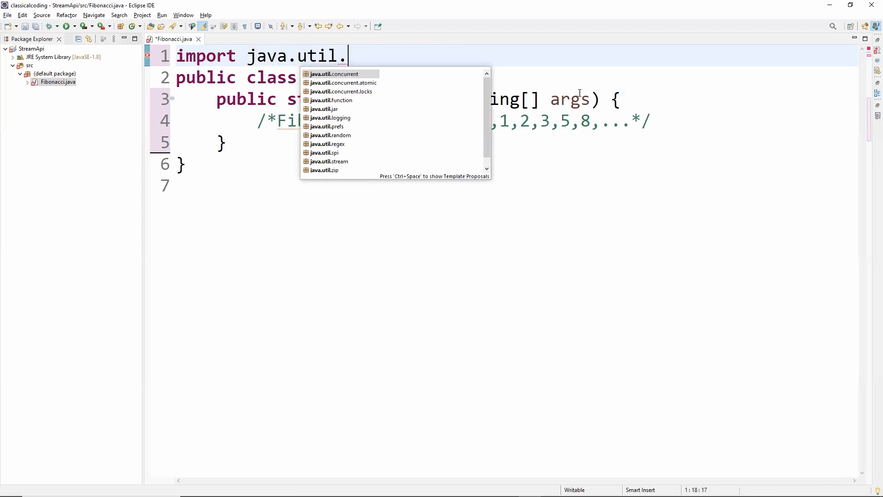
type("strea")
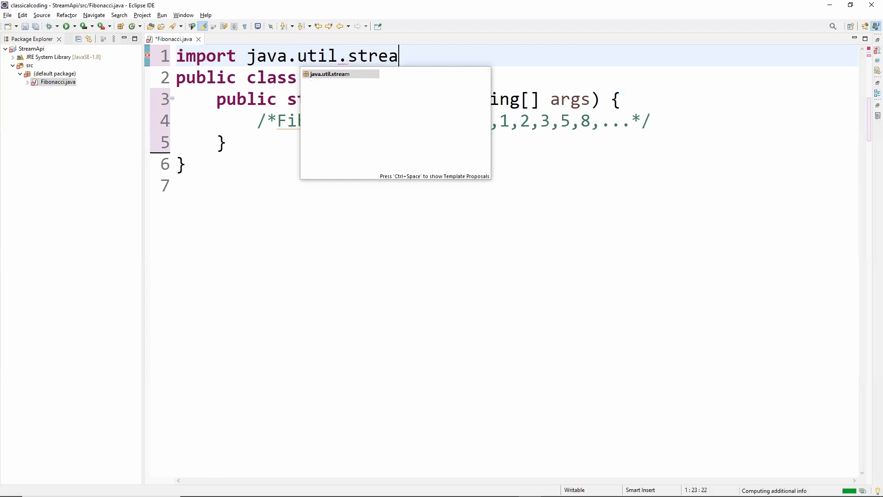
type("m.S")
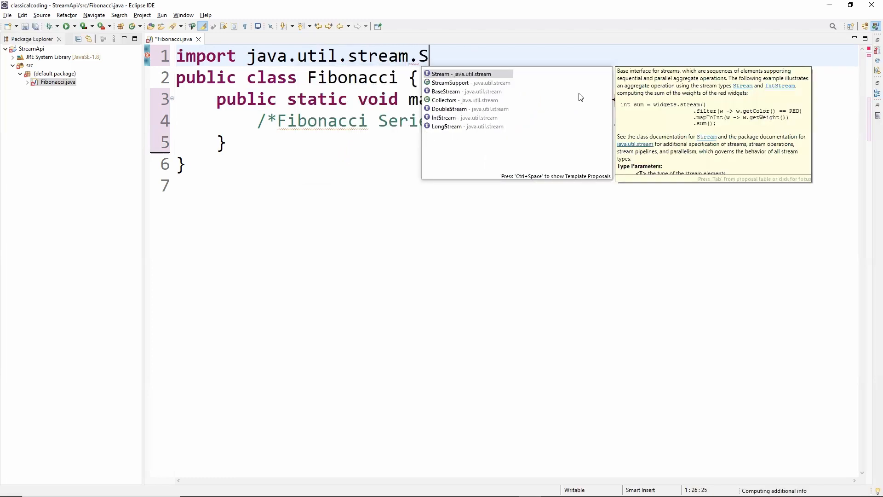
type("Tream;")
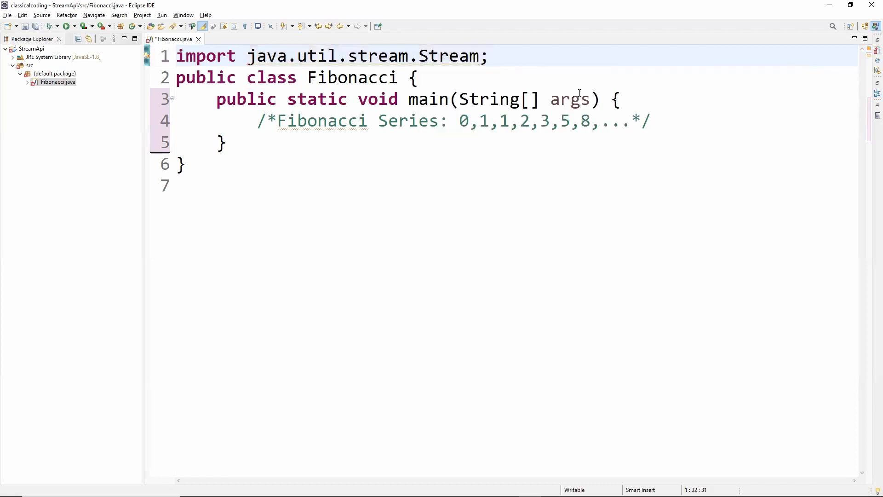
left_click(653, 120)
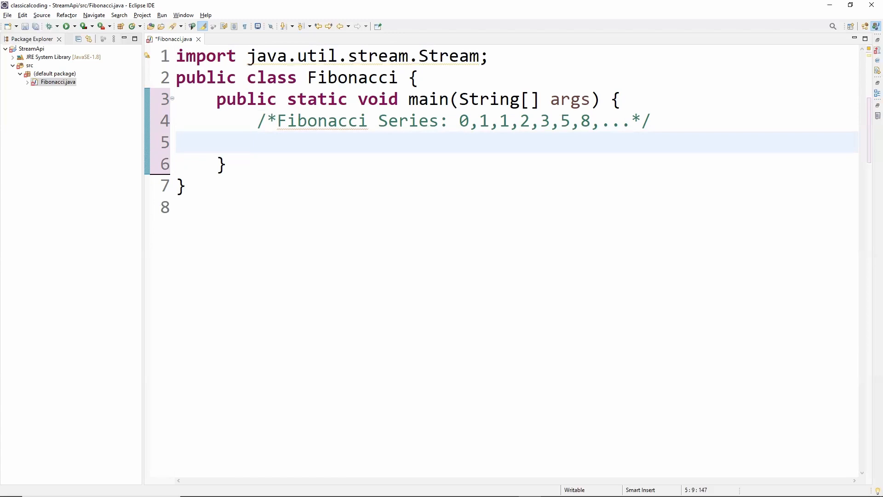
Step: Insert a Stream.iterate(seed, UnaryOperator) call on the empty line in main via content assist
left_click(257, 143)
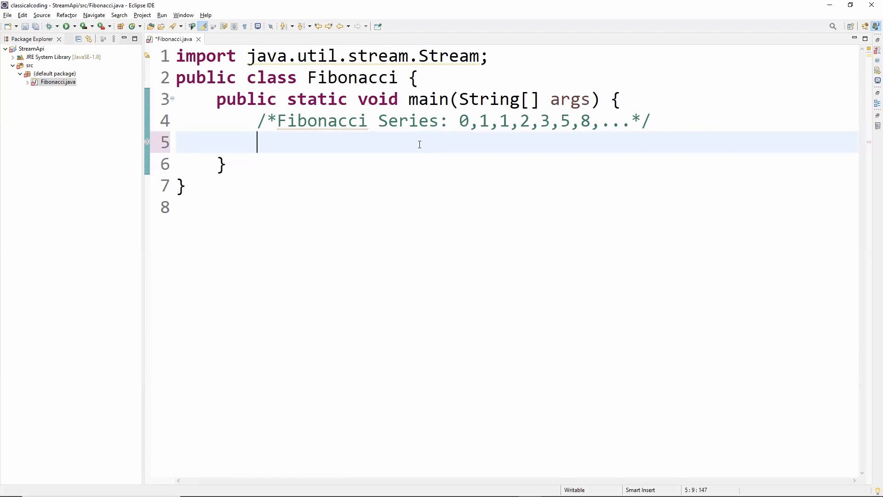
type("St")
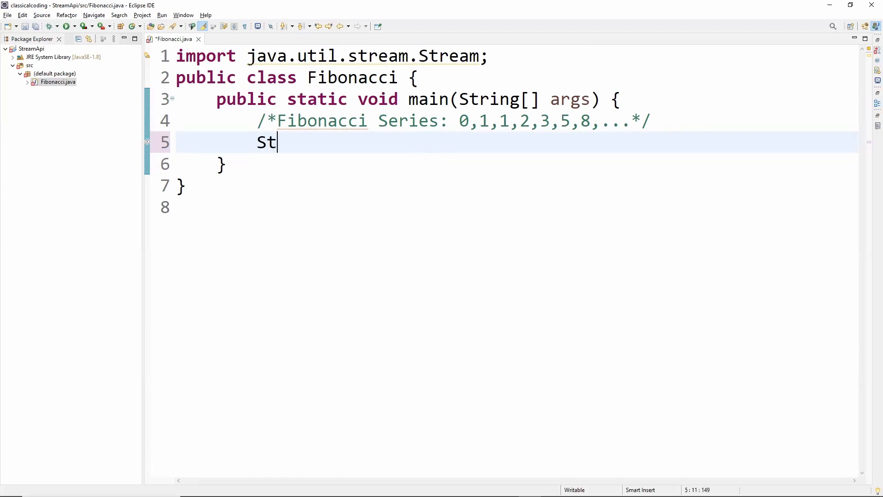
type("ream")
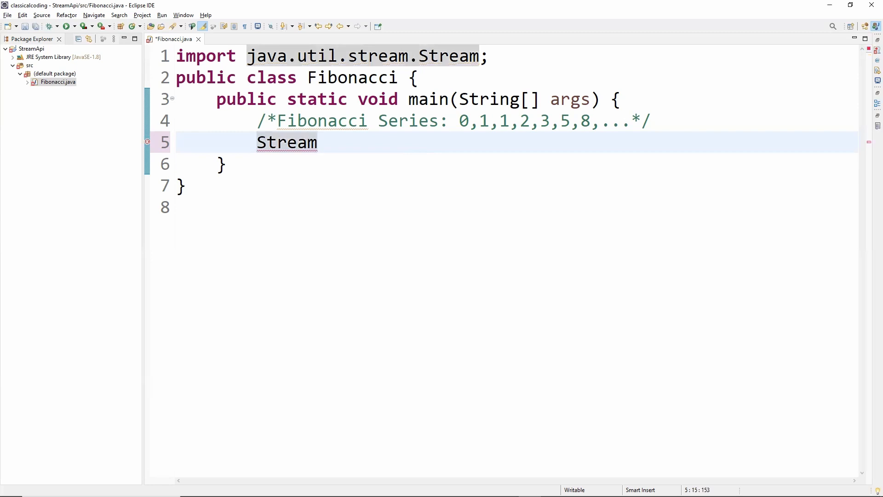
type(".iter")
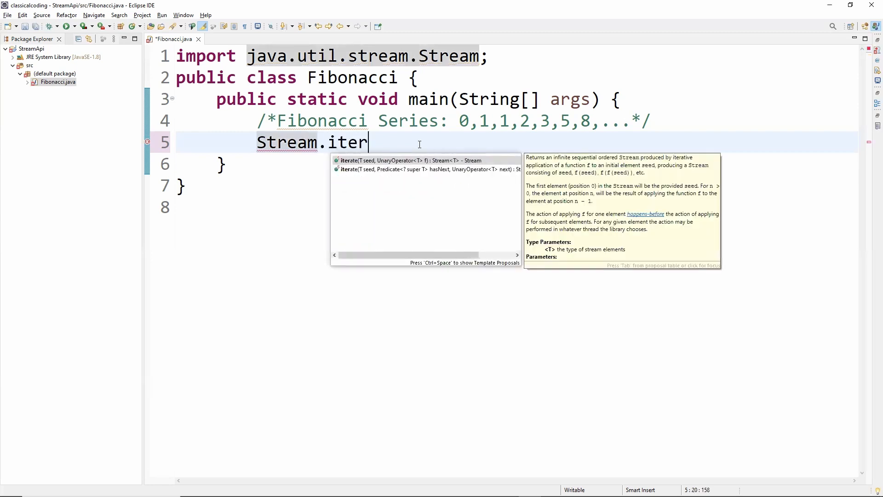
left_click(408, 160)
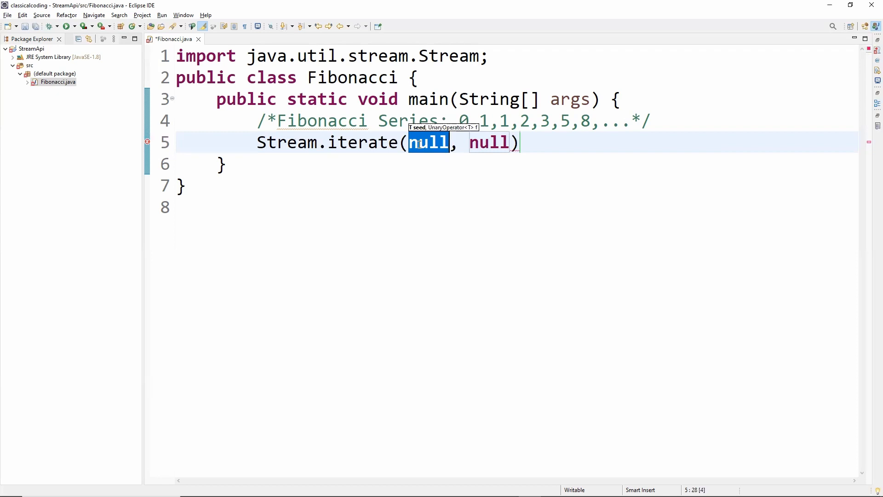
Step: Seed iterate with new int[]{0,1} and start the lambda t->{}
type("new i")
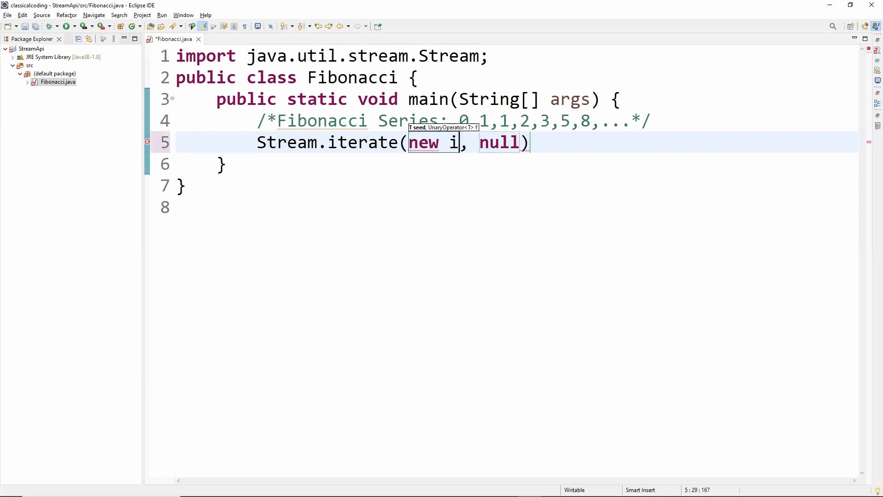
type("nt[]")
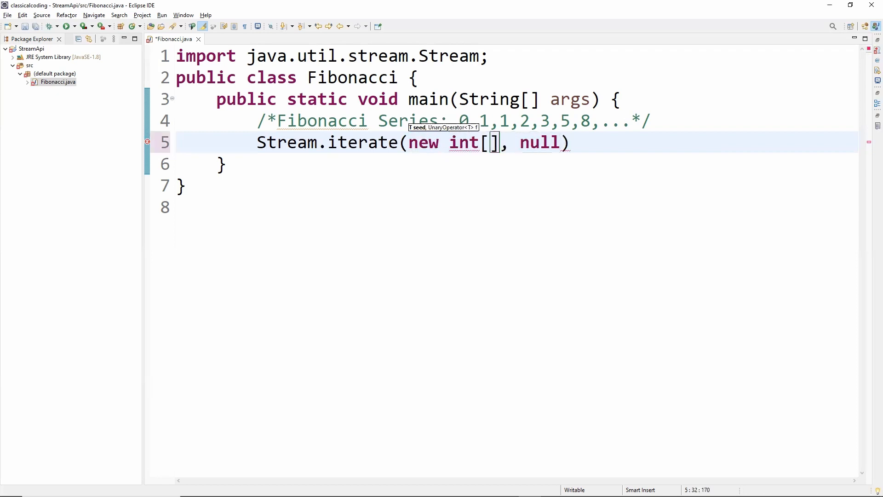
type("{")
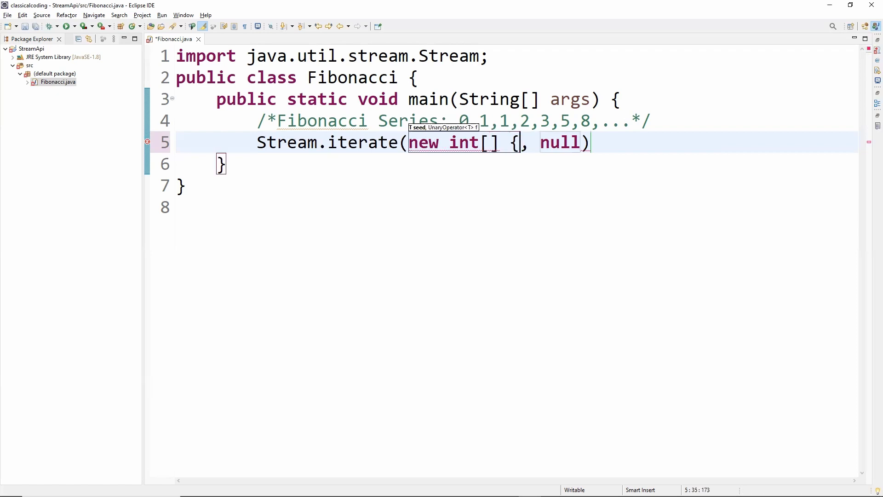
type("0,")
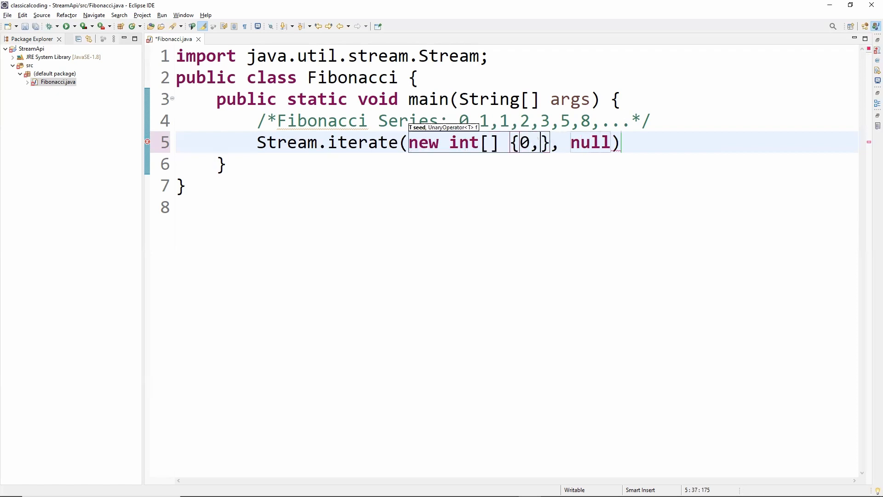
type("1")
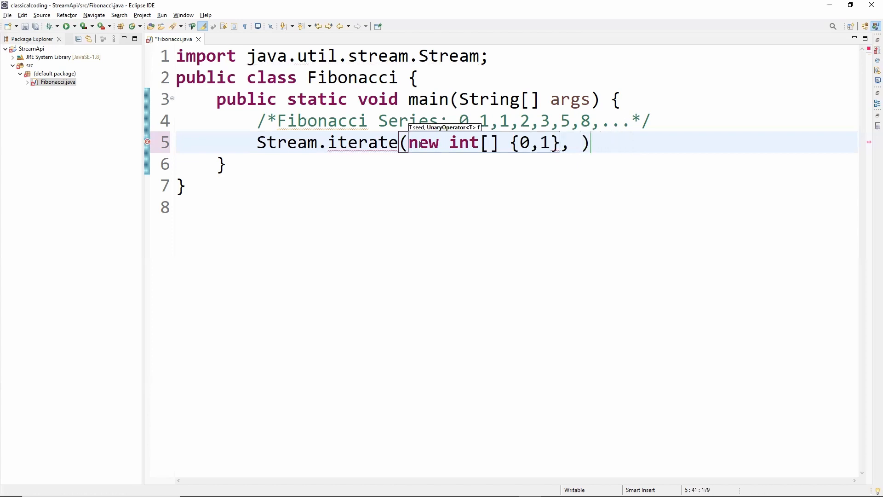
type("t->{}")
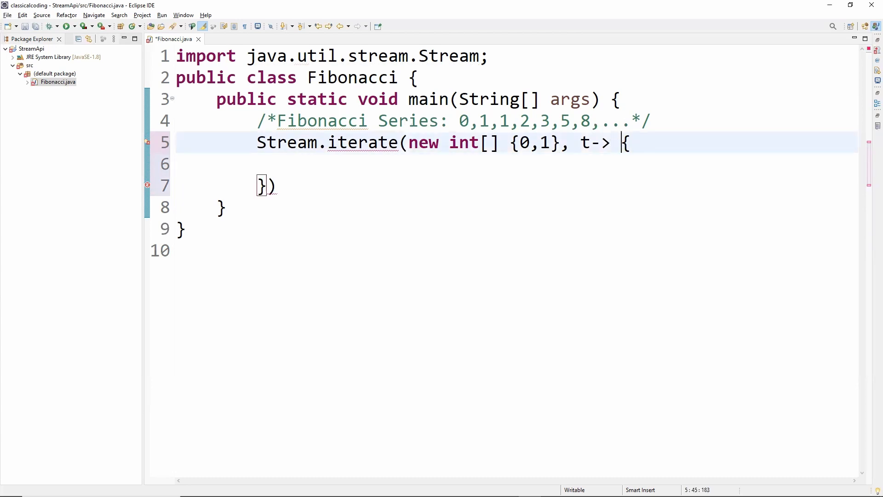
Step: Make the lambda return new int[]{t[1], t[0]+t[1]} and begin chaining a call after iterate
type("new in")
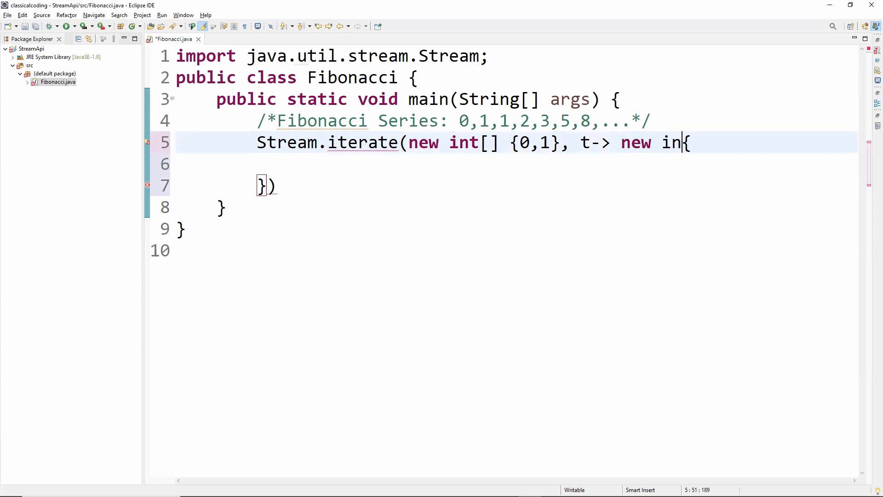
type("t[]")
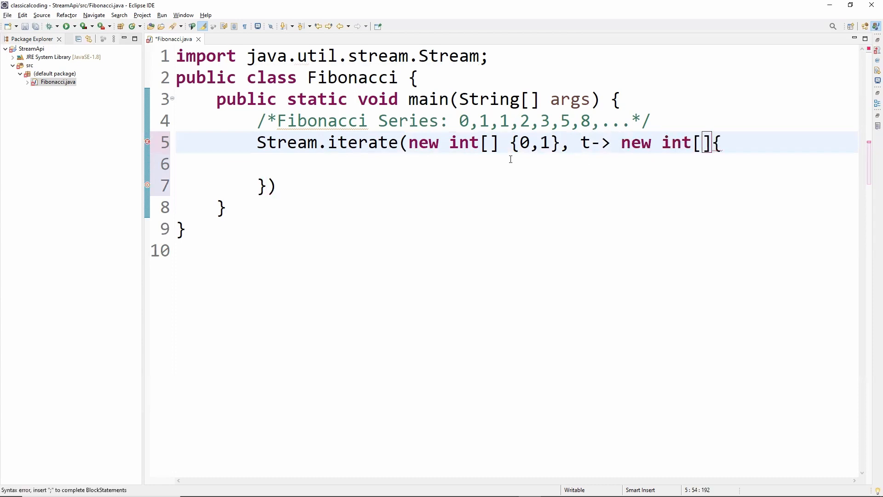
type("t")
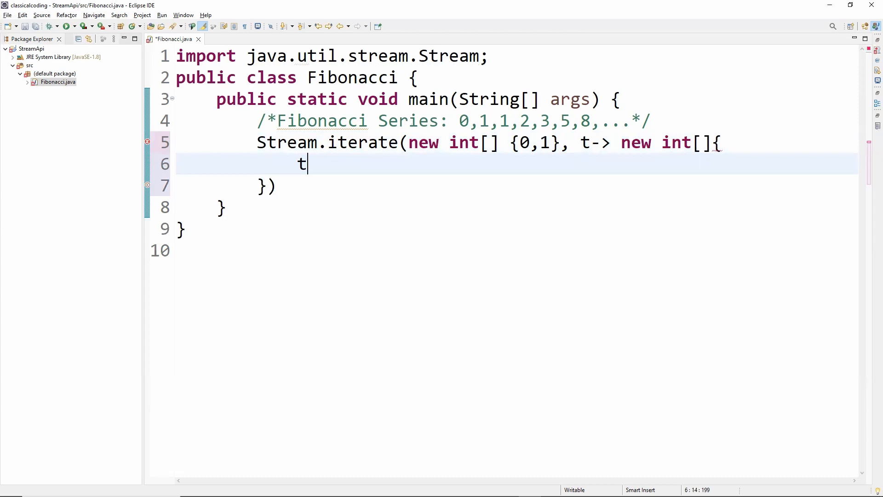
type("[01]")
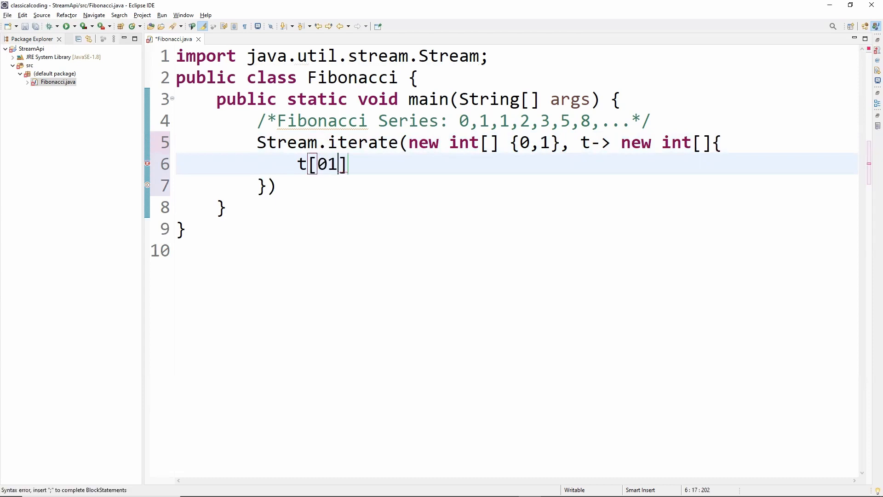
type(",t")
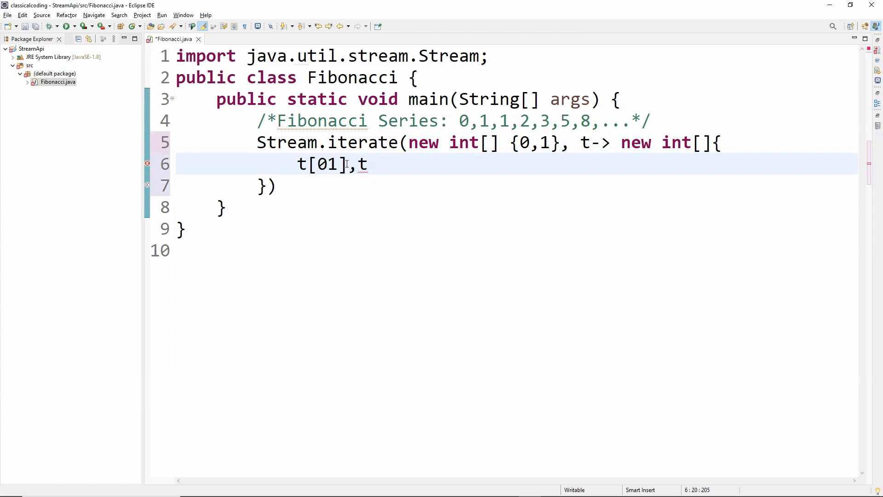
key("BackSpace")
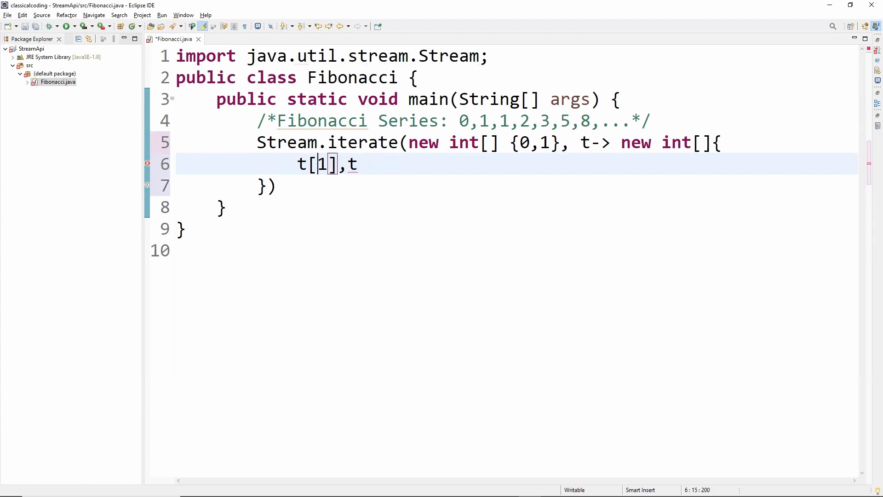
type("[]")
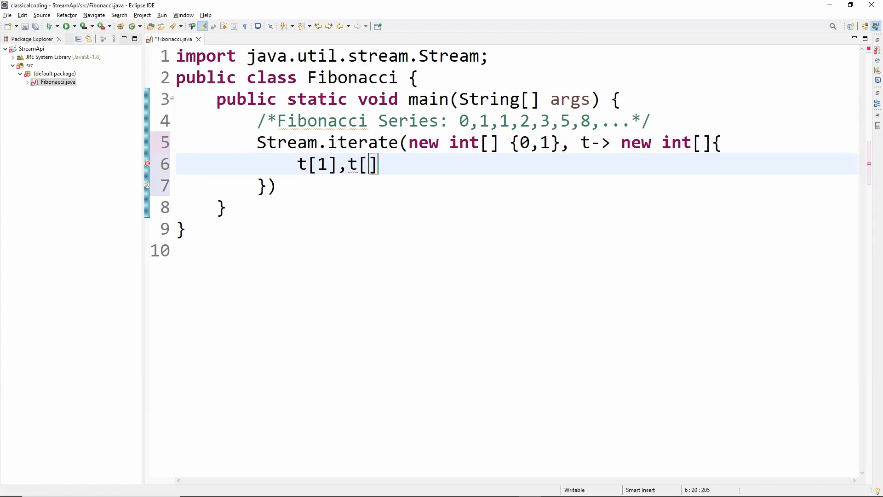
type("0]+")
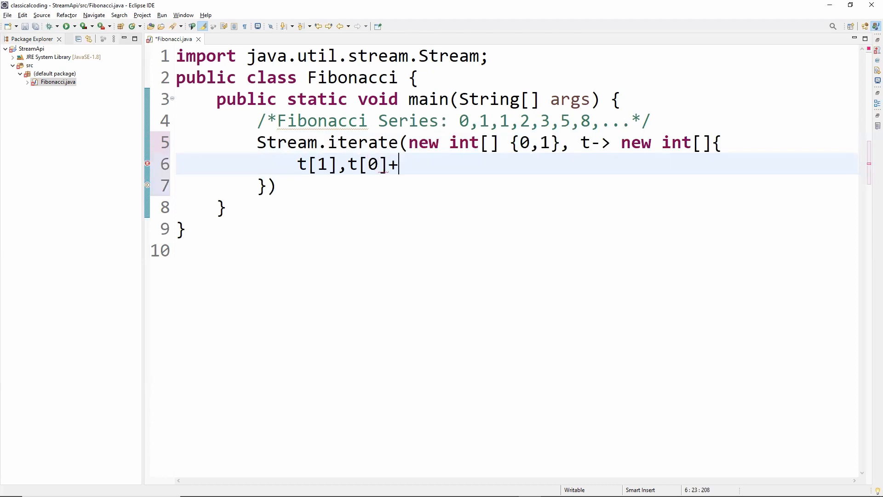
type("t[1]")
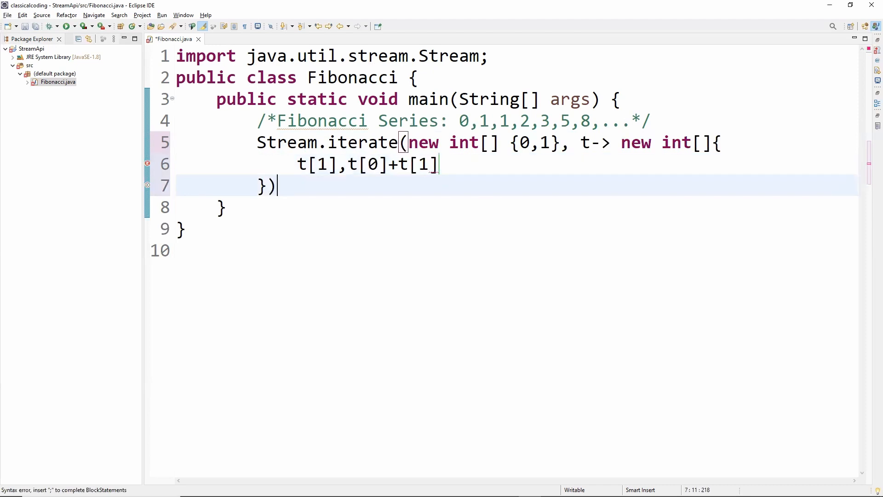
type(".")
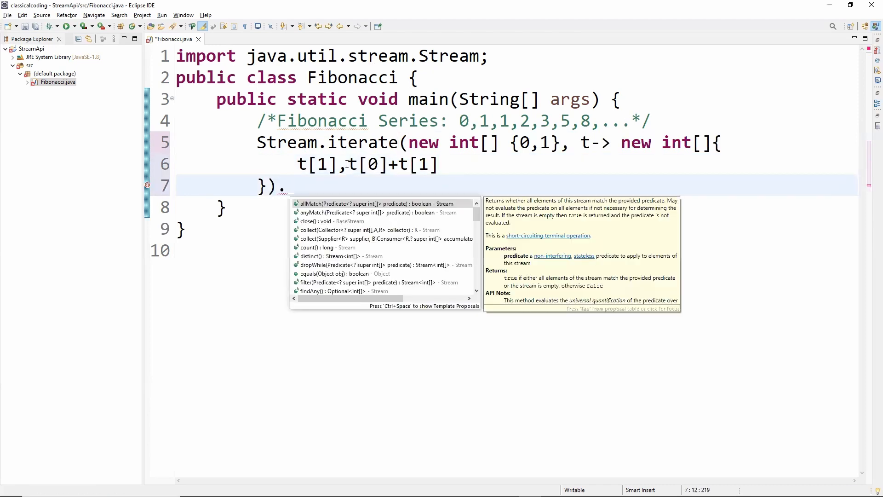
Step: Chain .limit(10) onto the stream and start the next chained call
type("limit(10")
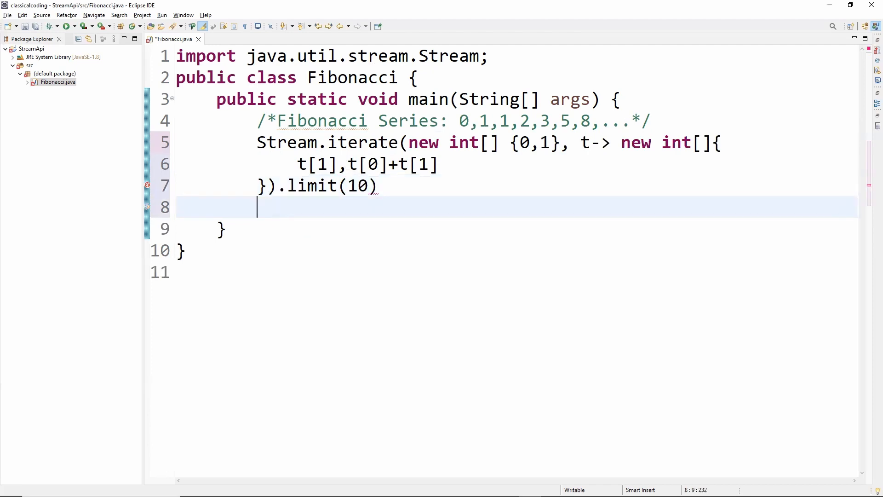
type(".")
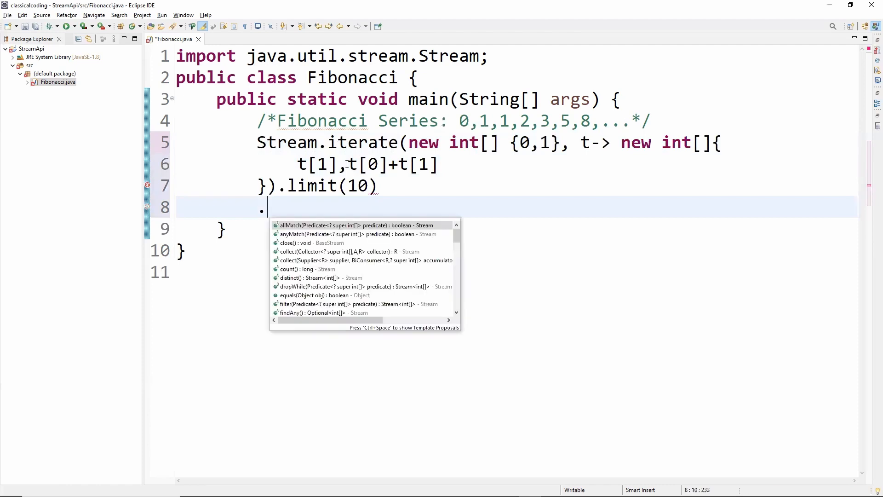
Step: Chain .map(x->x[0]) to keep each pair's first value, then begin .f on the next line
type("map")
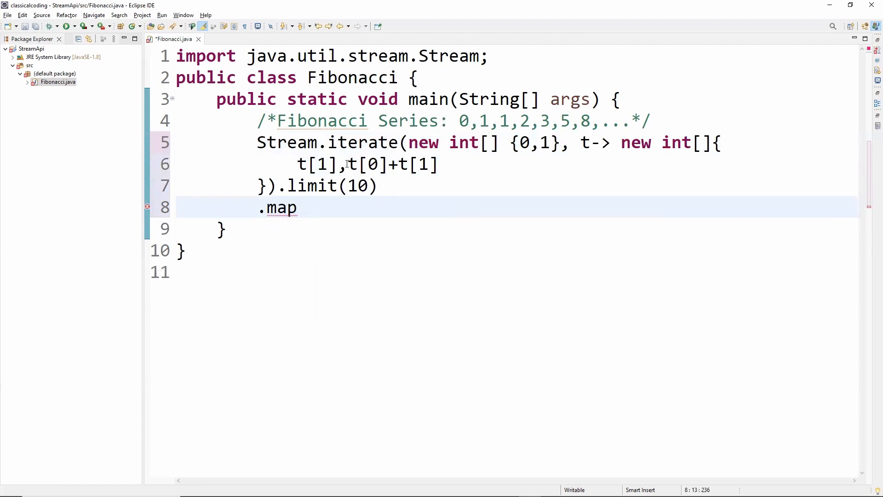
type("(nul")
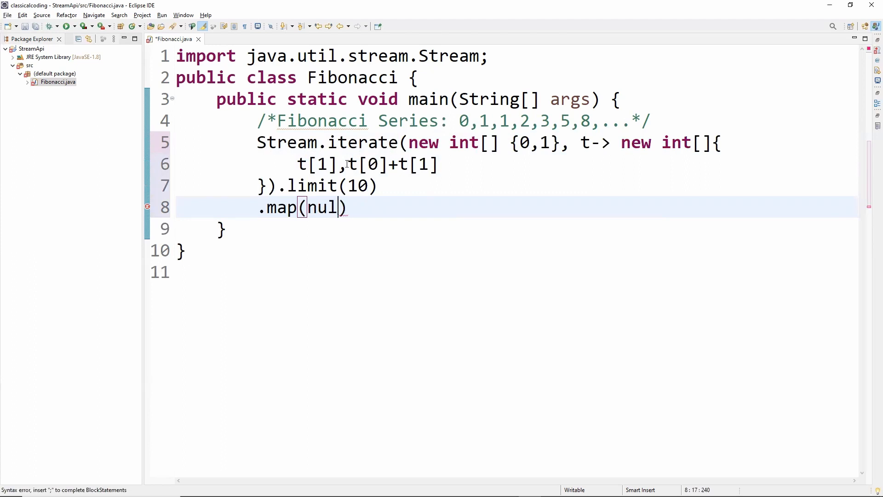
type("x")
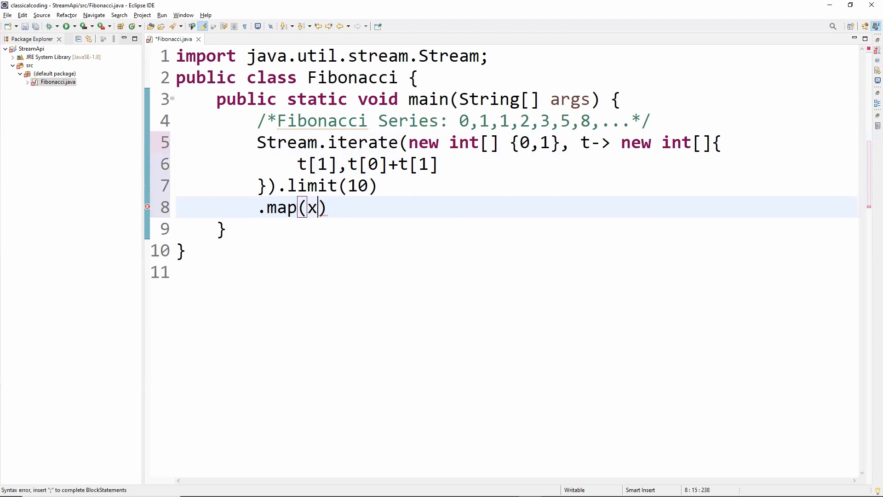
type("->x[]")
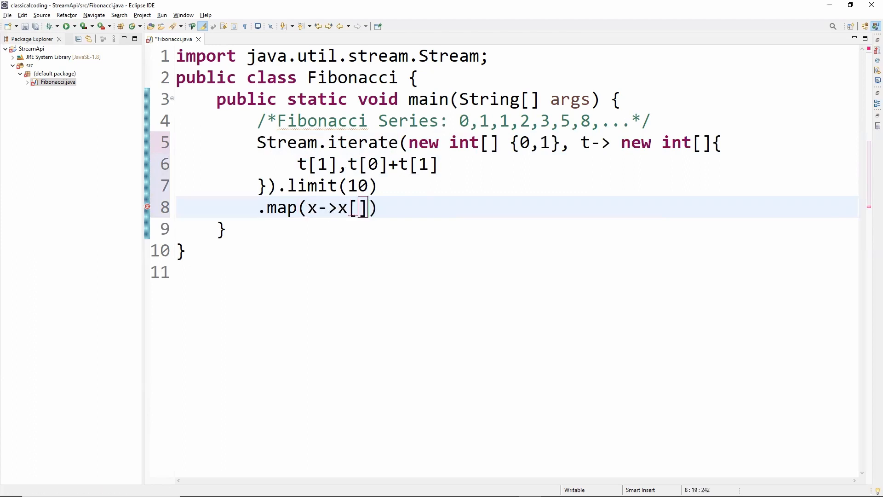
type("0")
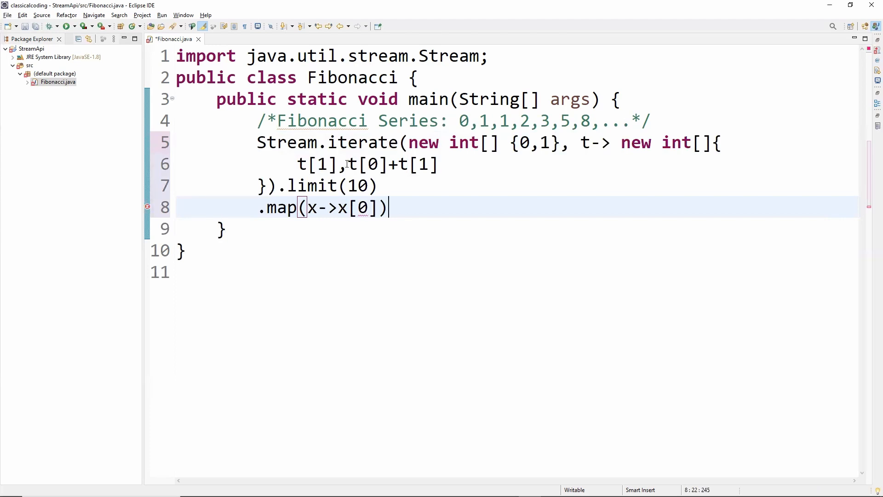
type(".f")
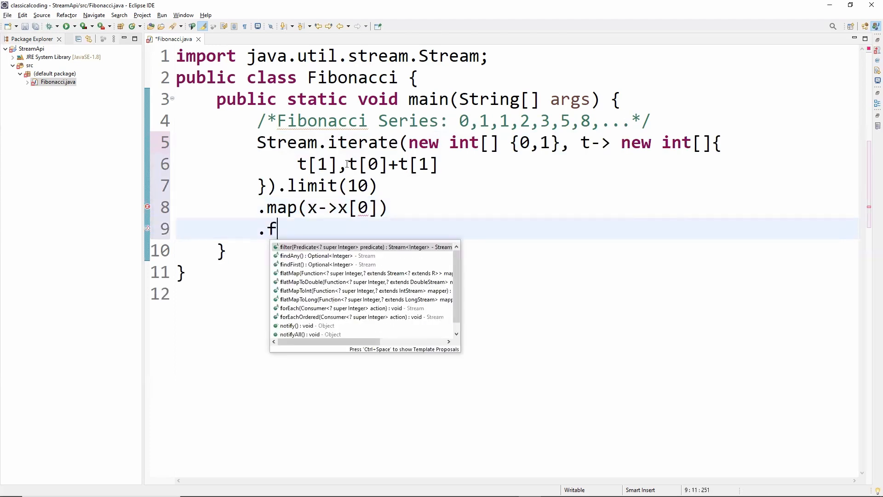
Step: Finish the chain with .forEach(System.out::println) to print each number
type("orEach();")
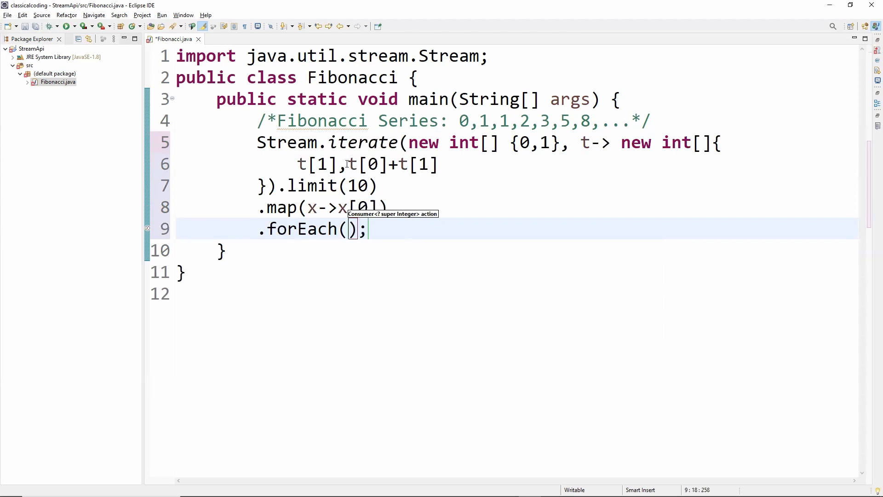
type("Syste")
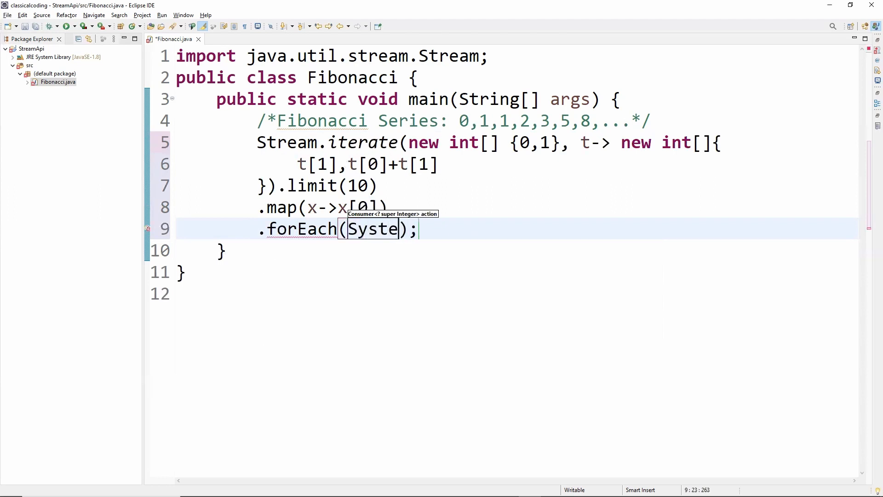
type("m.out")
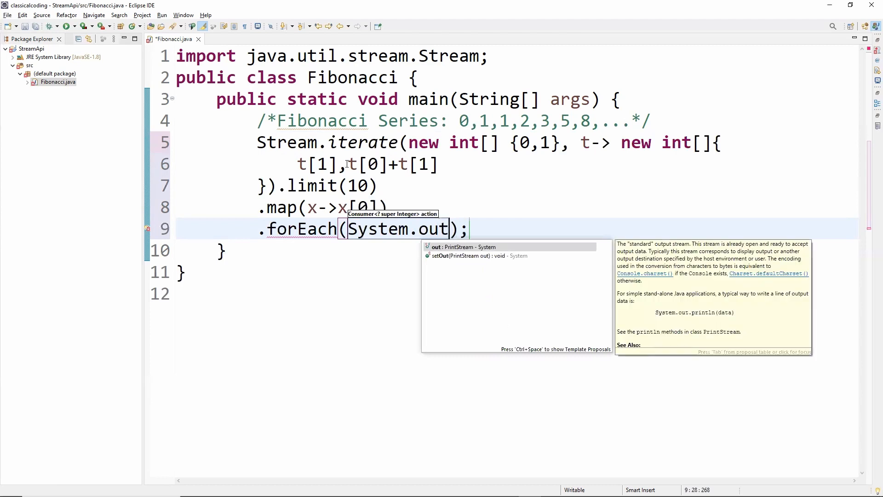
type("::prin")
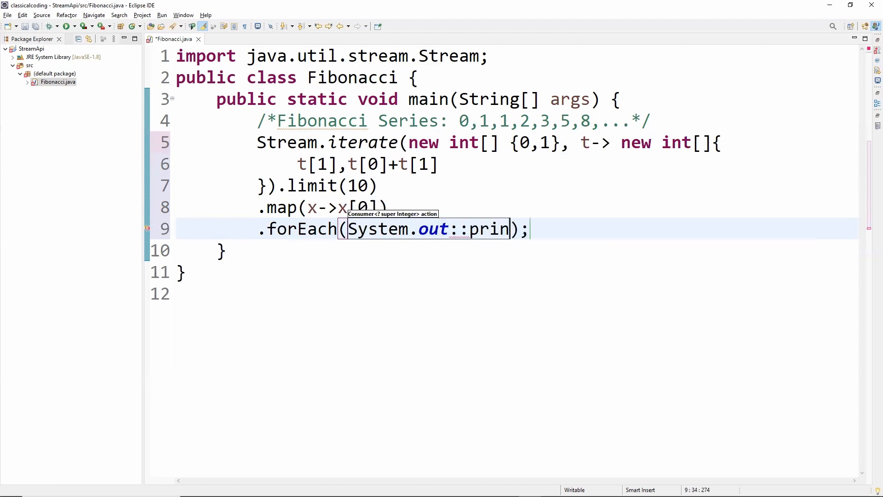
type("tln")
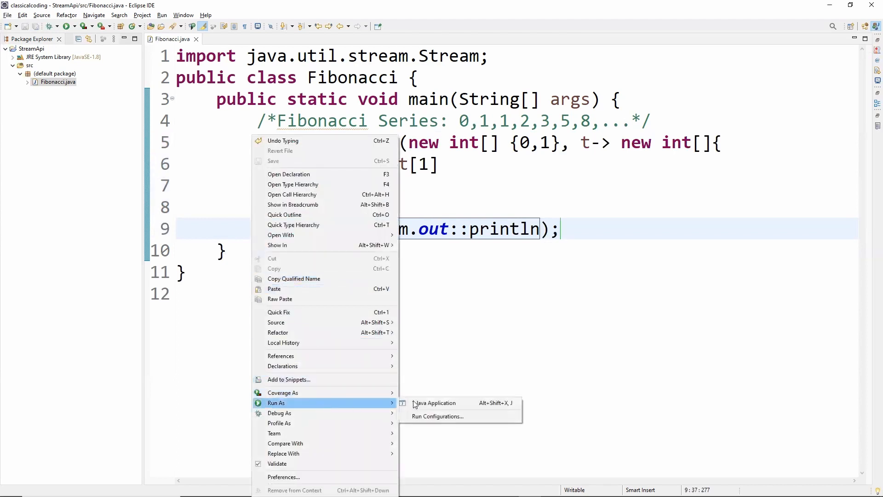
Step: Run Fibonacci as a Java application and view the ten Fibonacci numbers 0 through 34 in the Console
left_click(434, 403)
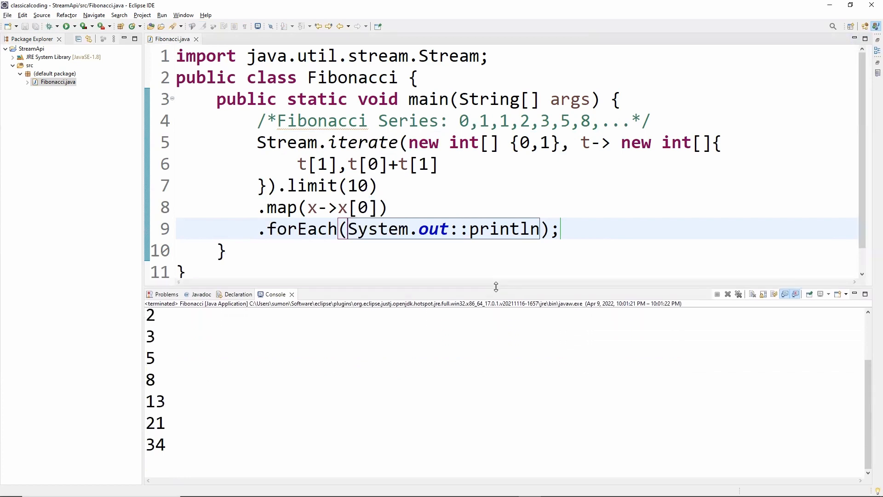
mouse_move(367, 377)
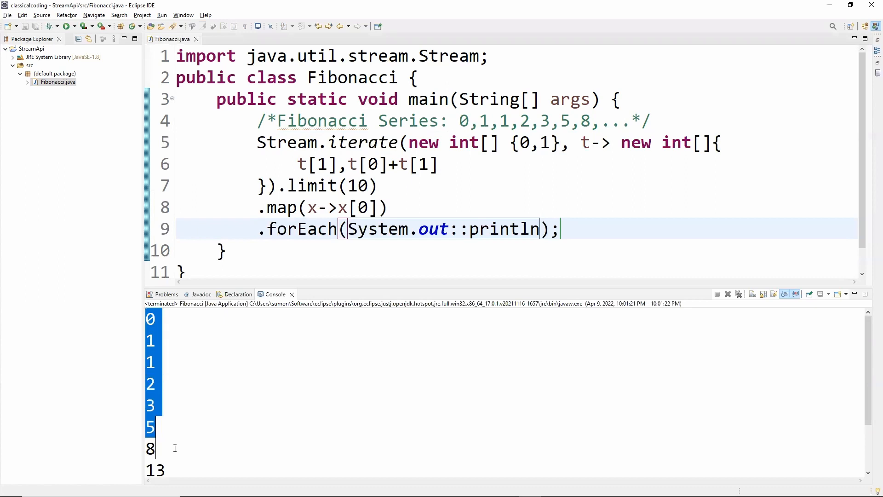
scroll("down", 3)
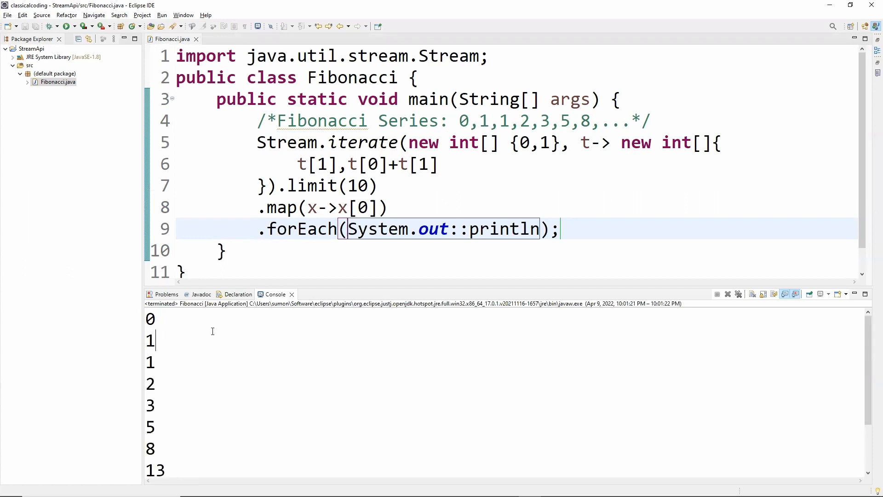
left_click_drag(453, 294, 453, 329)
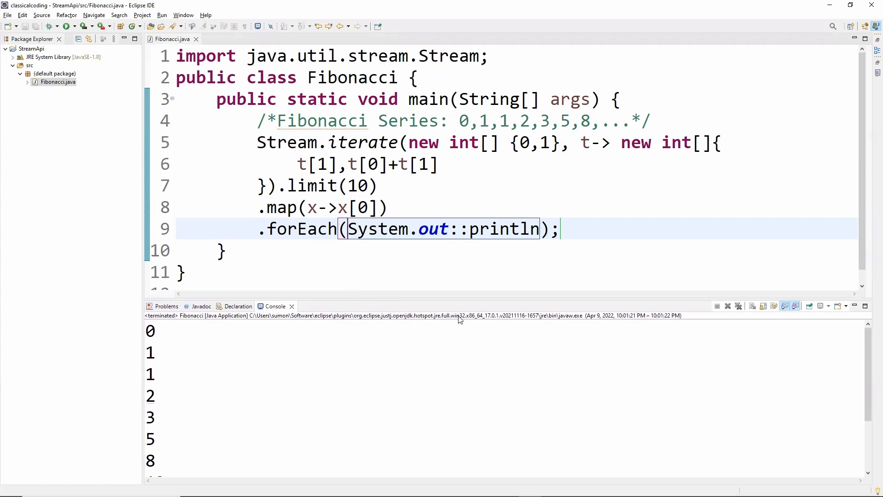
mouse_move(625, 249)
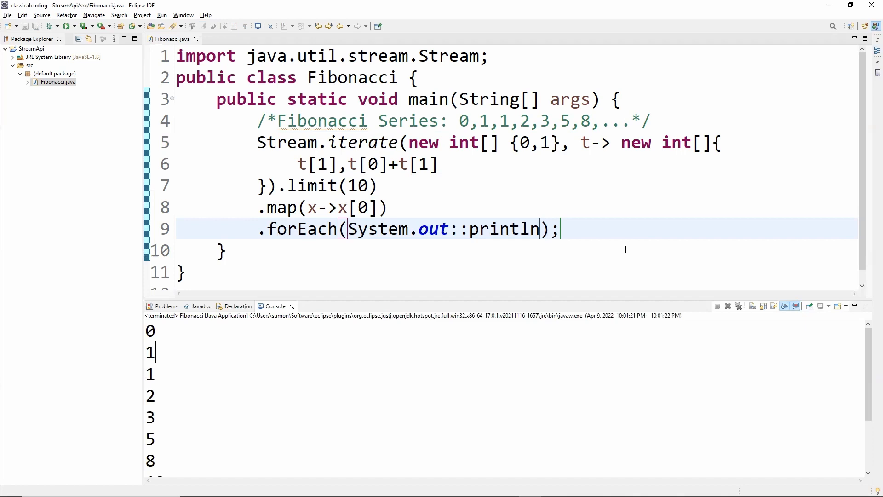
mouse_move(447, 271)
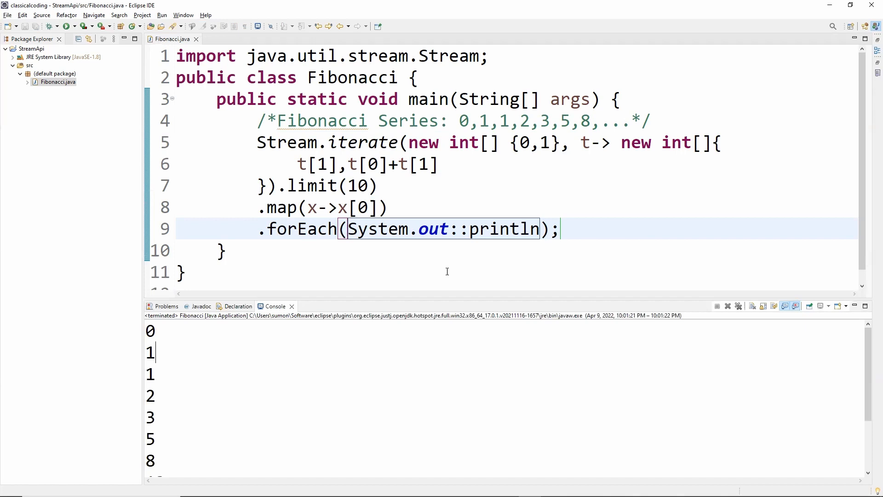
mouse_move(449, 270)
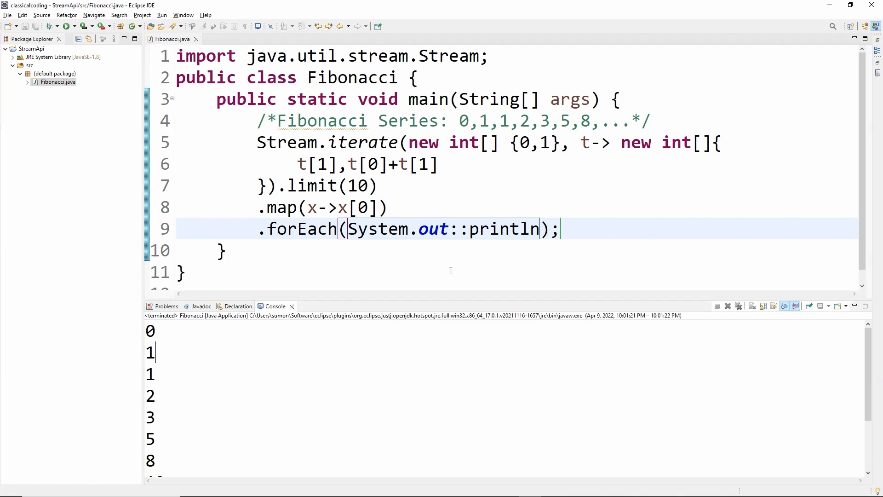